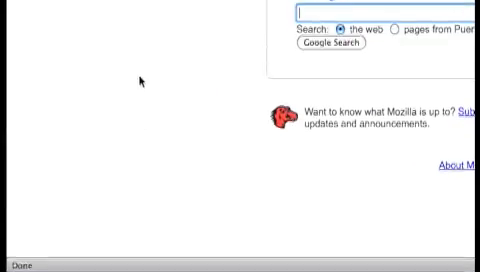
Step: Search Google Images for 'firefox icon' using the suggestion
scroll("up", 3)
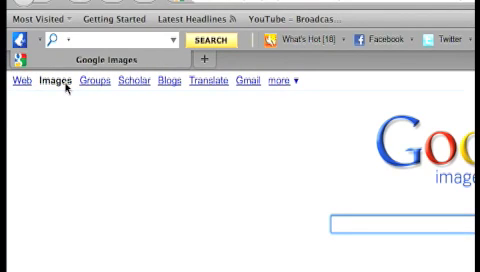
type("firefox icon")
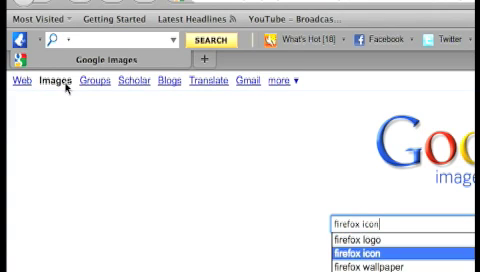
left_click(366, 255)
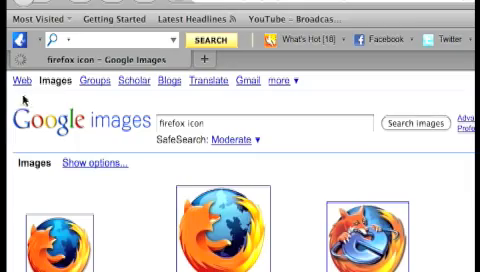
scroll("down", 3)
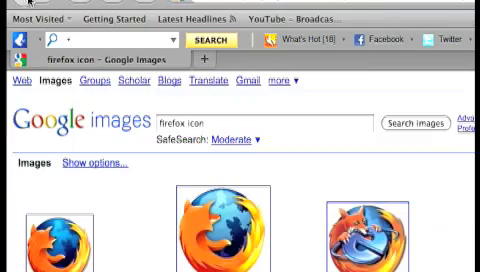
scroll("down", 3)
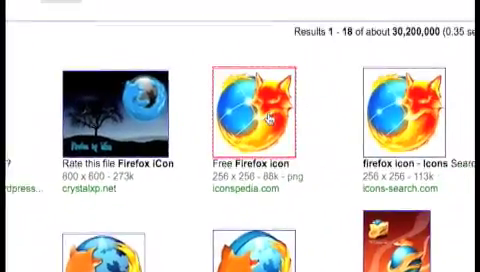
Step: Open the 'Free Firefox icon' Iconspedia page and scroll to the download options
left_click(267, 110)
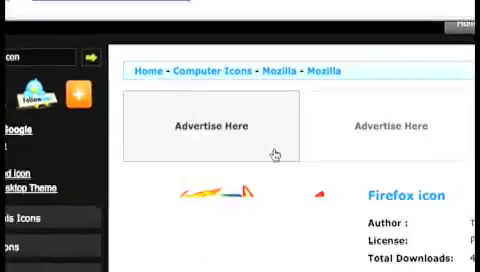
scroll("down", 3)
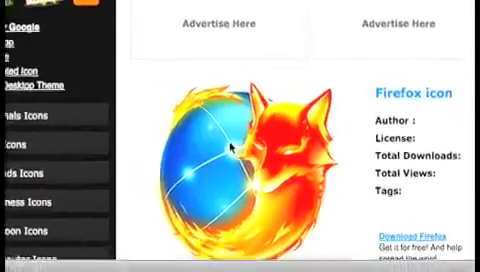
scroll("down", 3)
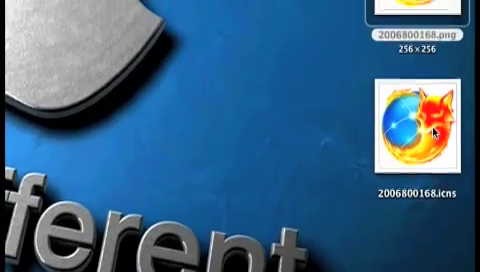
Step: Open the Get Info window for 2006800168.icns
right_click(430, 130)
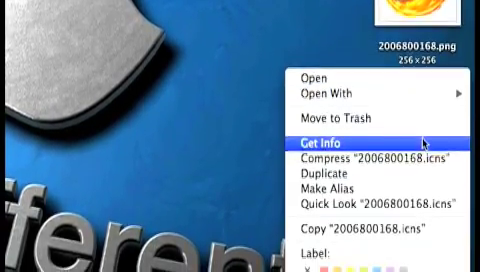
left_click(316, 133)
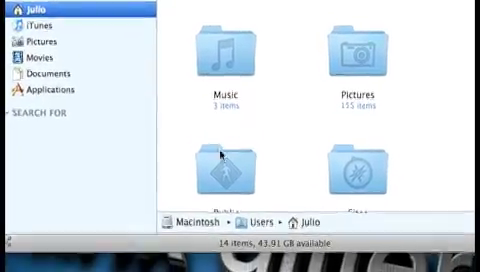
Step: Select the Firefox application in the Applications folder
left_click(43, 88)
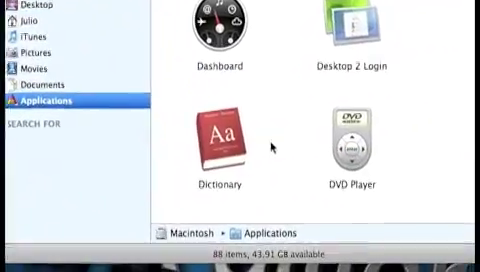
scroll("down", 3)
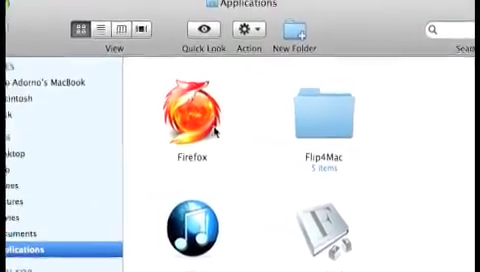
left_click(182, 117)
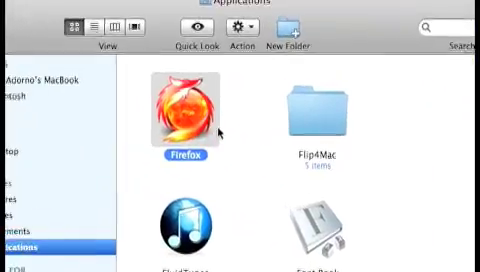